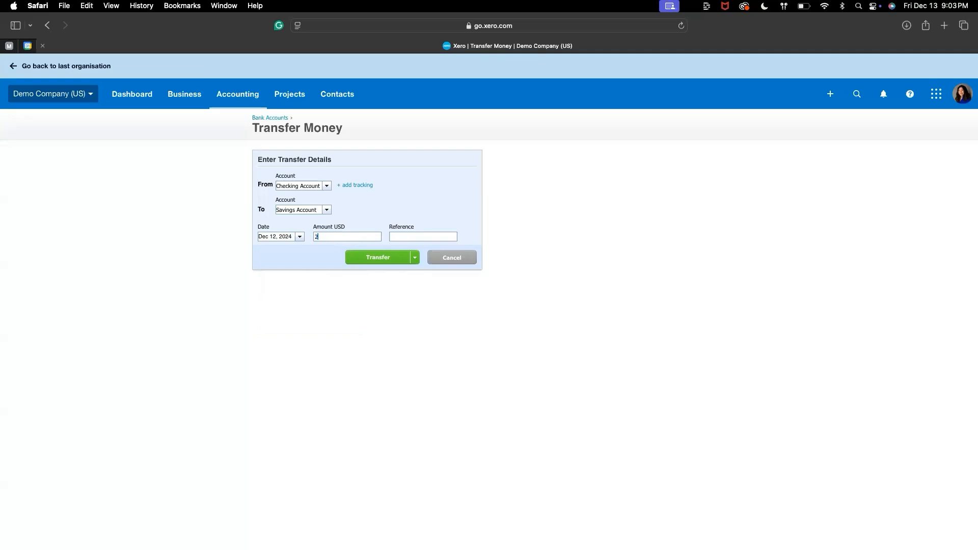
Enter 250 as the USD transfer amount and move on to the Reference field.
type("50")
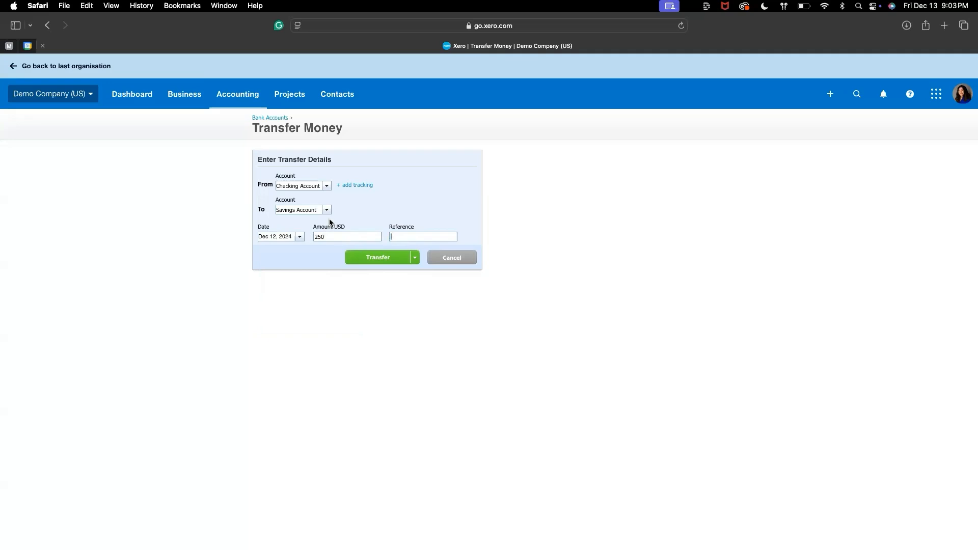
left_click(377, 257)
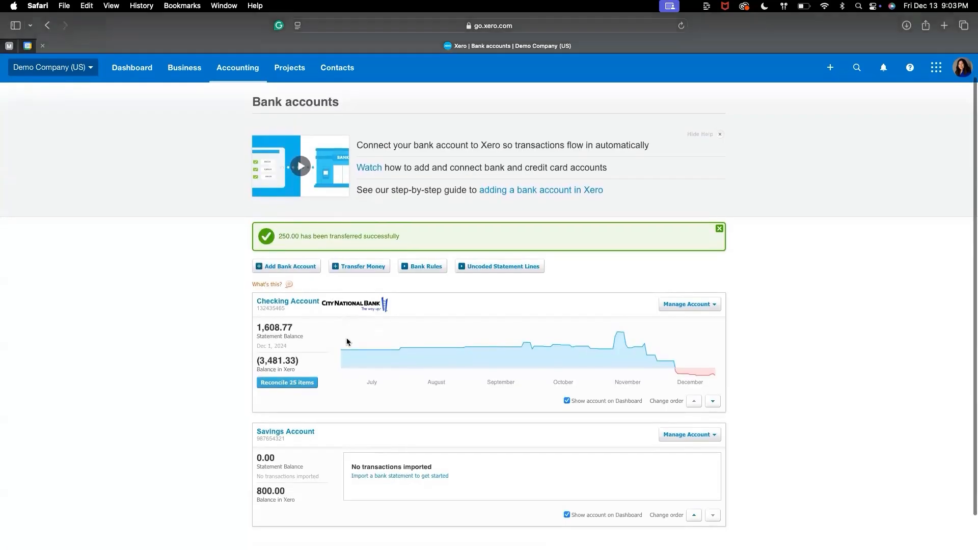